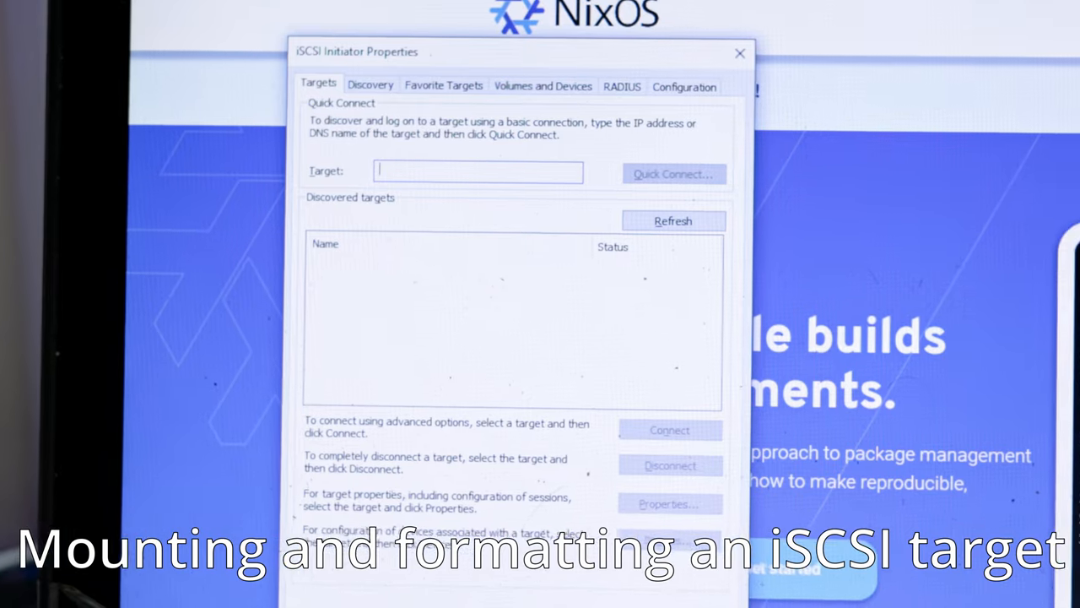
# - Quick-connect to the iSCSI target at address 192.168.1.x
pyautogui.write('192.168.1.')
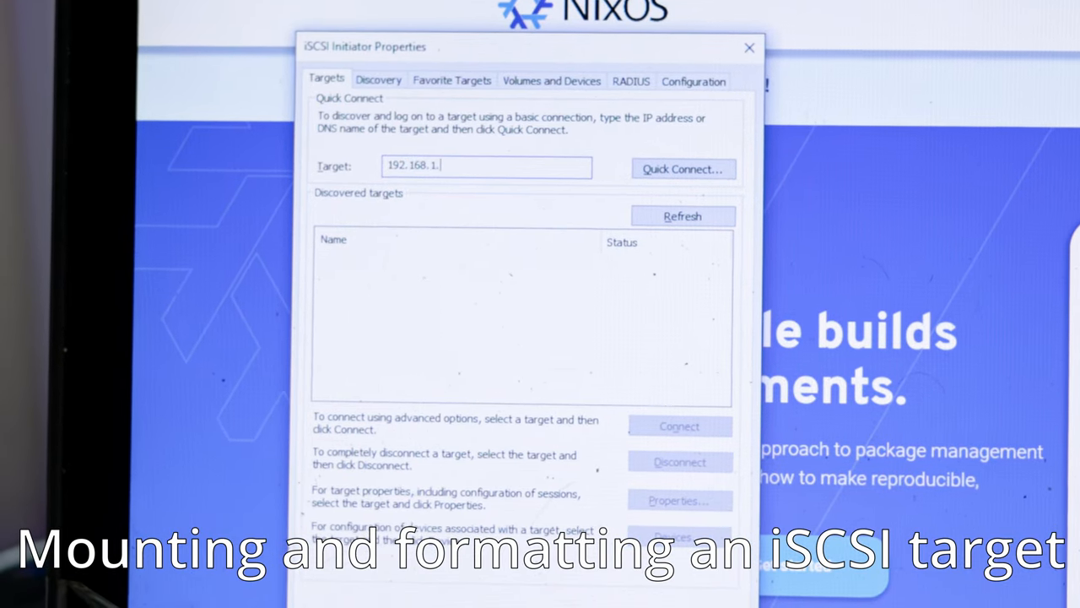
pyautogui.click(682, 169)
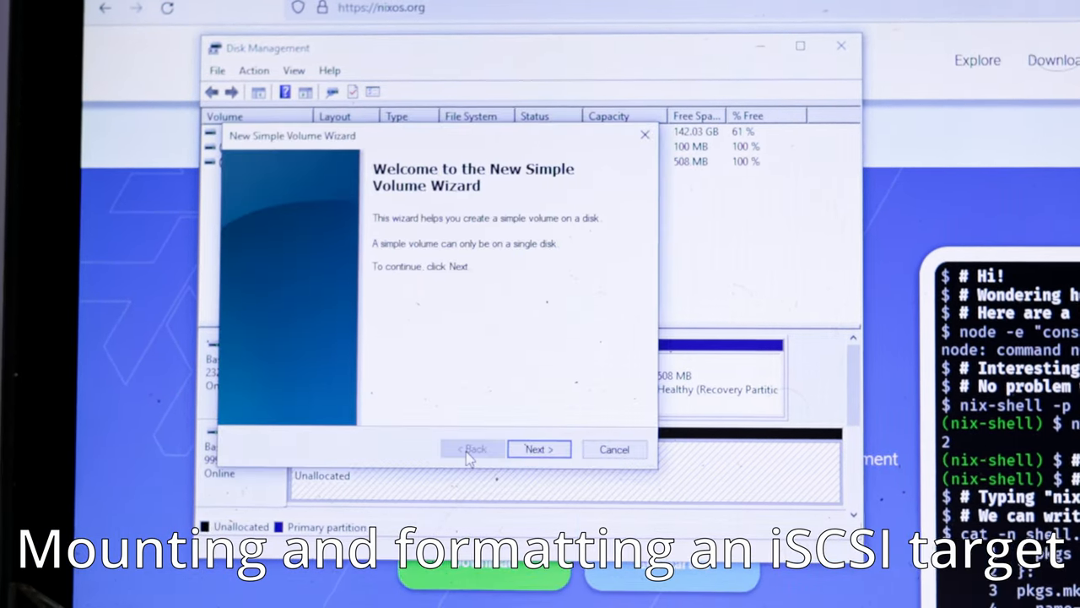
# - Create a simple volume as drive E, quick-formatted NTFS, labelled 'iscsi g…'
pyautogui.click(538, 448)
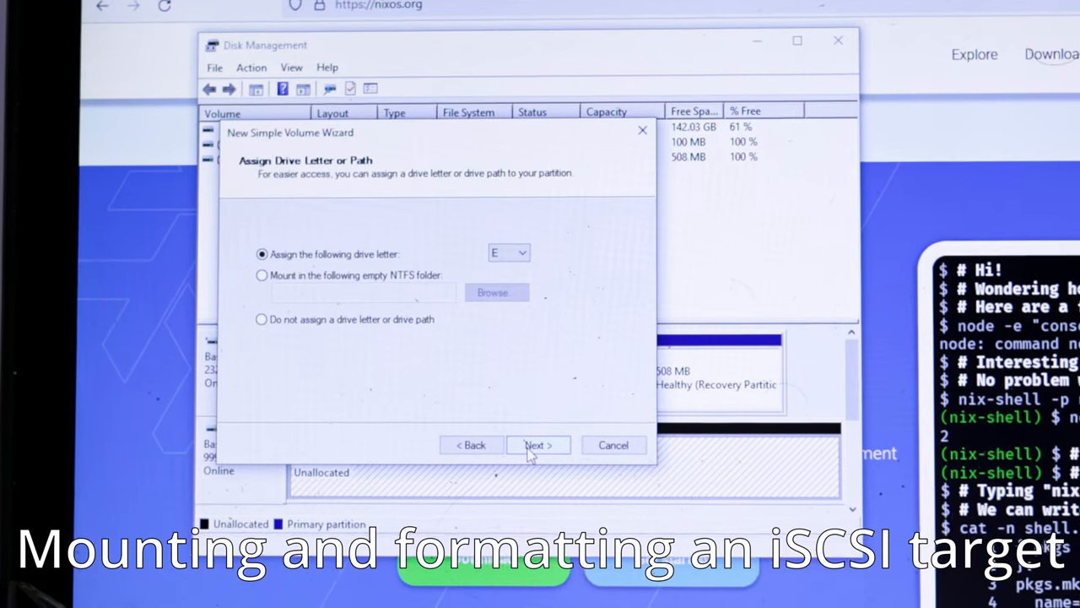
pyautogui.click(537, 445)
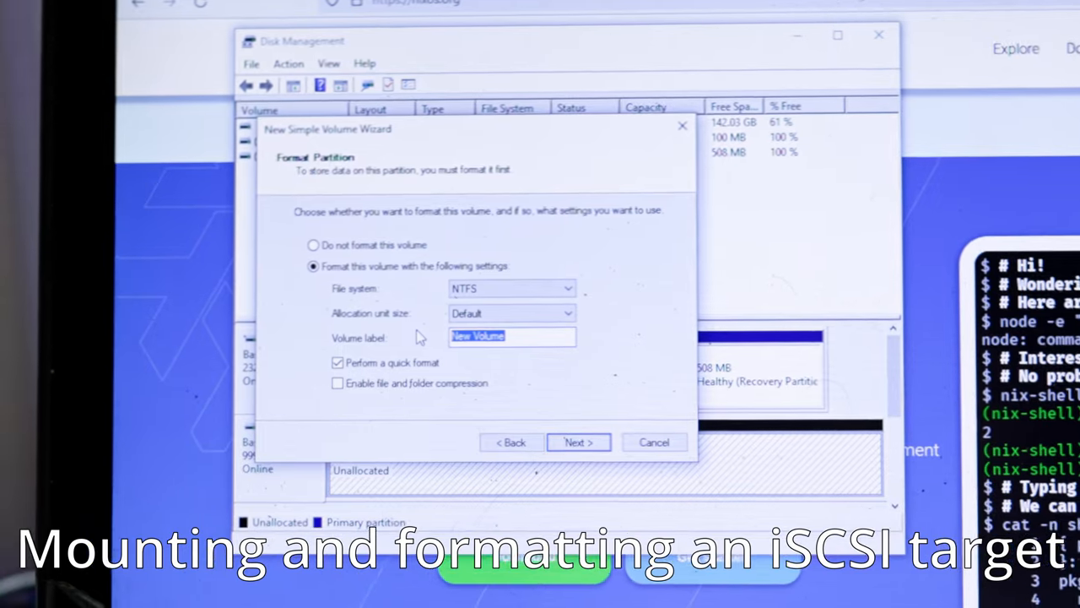
pyautogui.write('iscsi g')
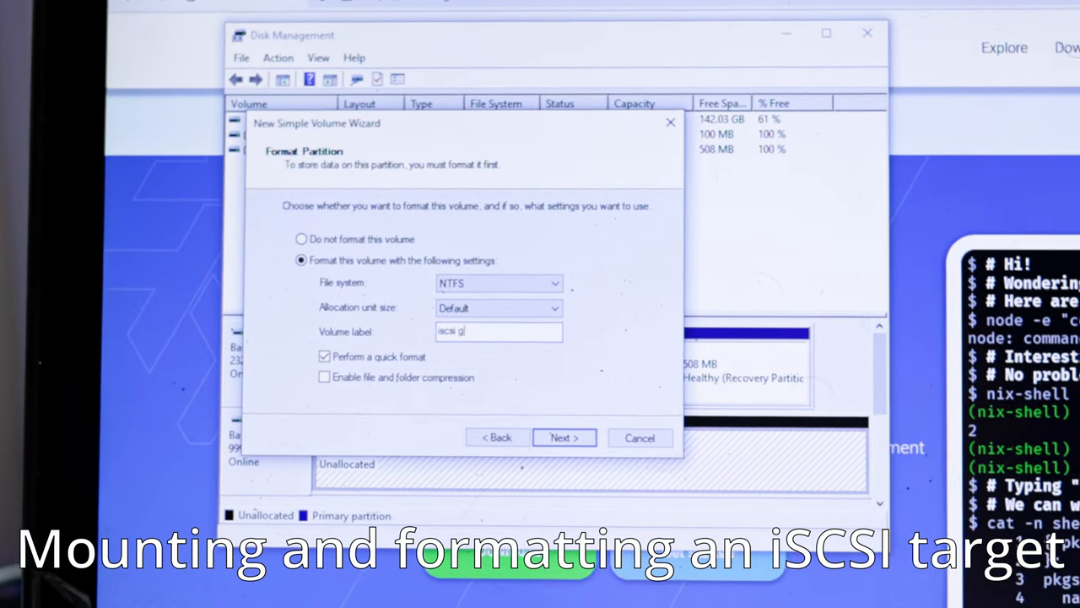